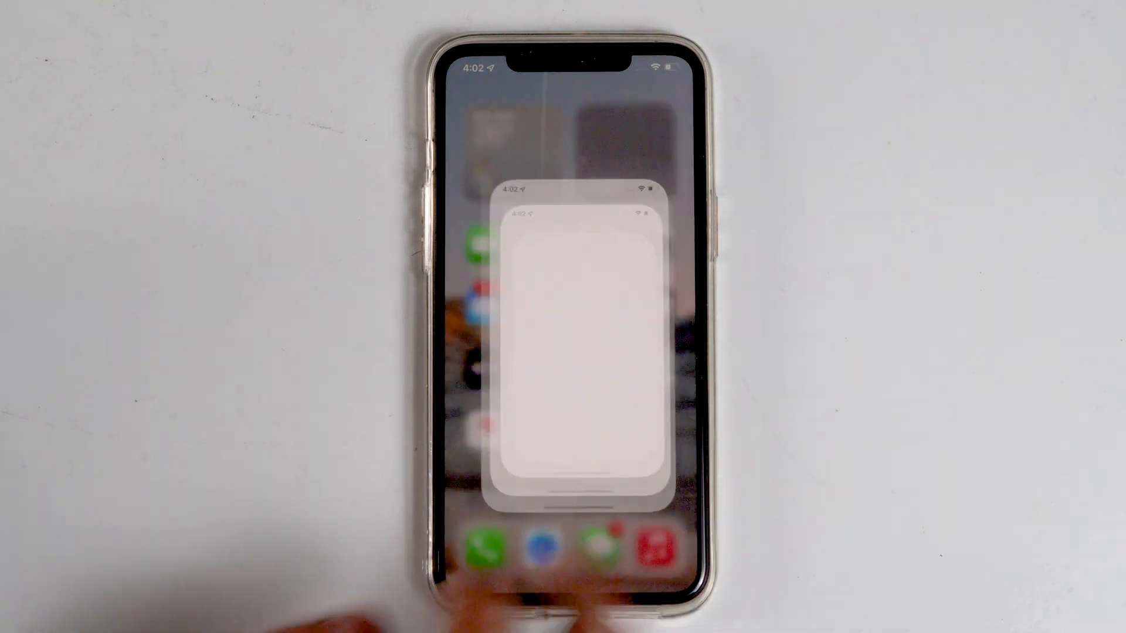
- Search the App Store for 'dupli' to bring up duplicate-related suggestions
left_click(562, 352)
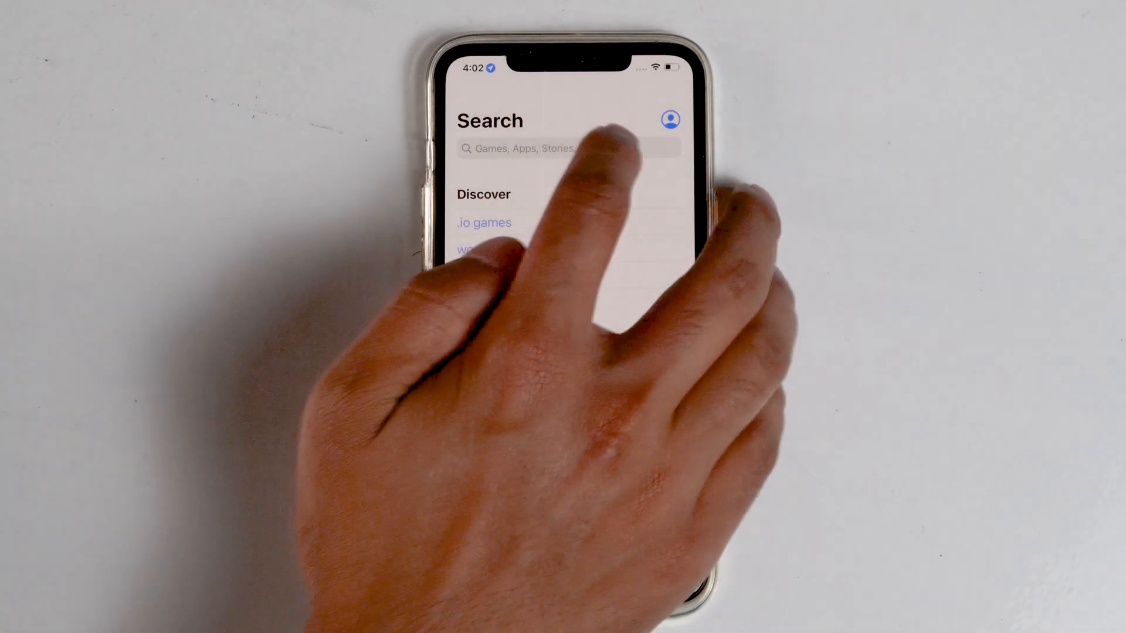
type("dupli")
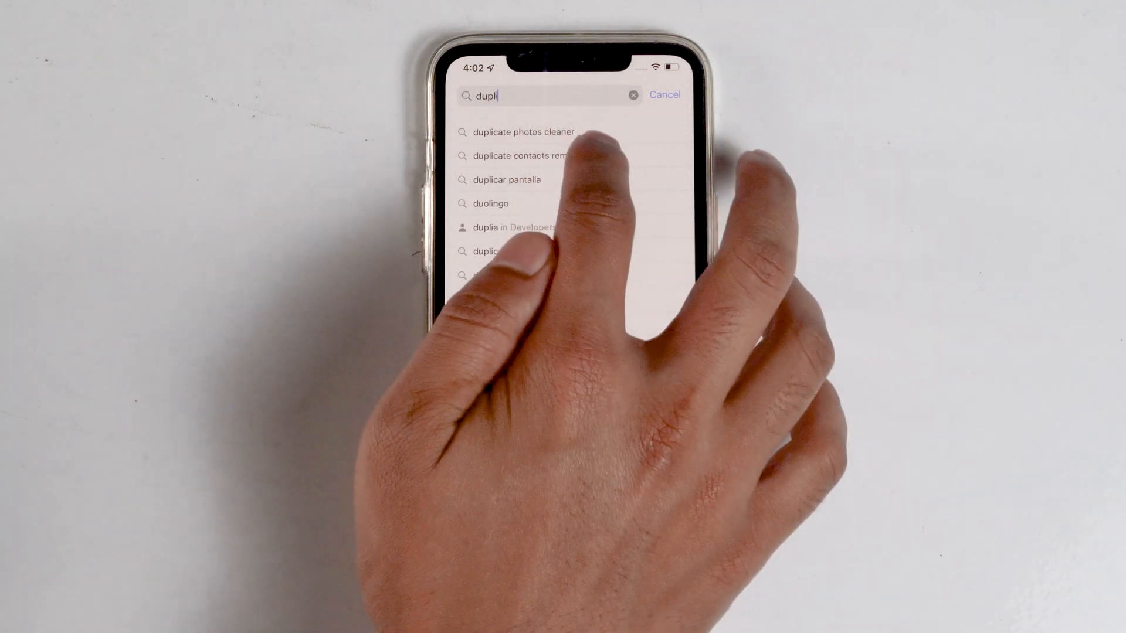
- Choose the 'duplicate contacts remover' suggestion and locate Cleanup Duplicate Contacts! in the results
left_click(538, 156)
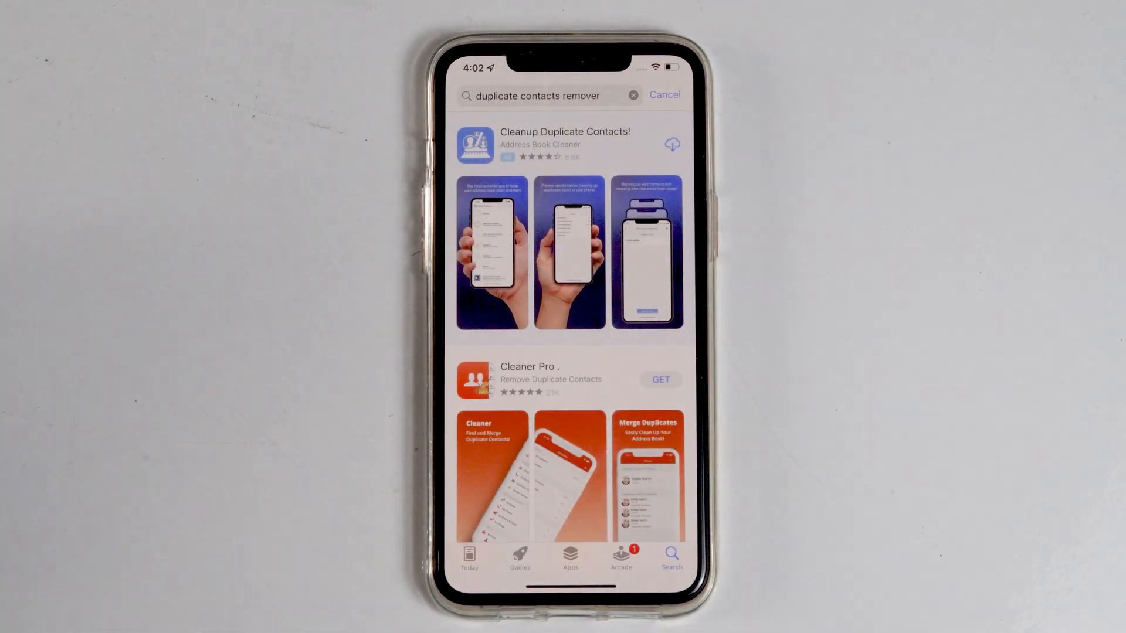
scroll("down", 3)
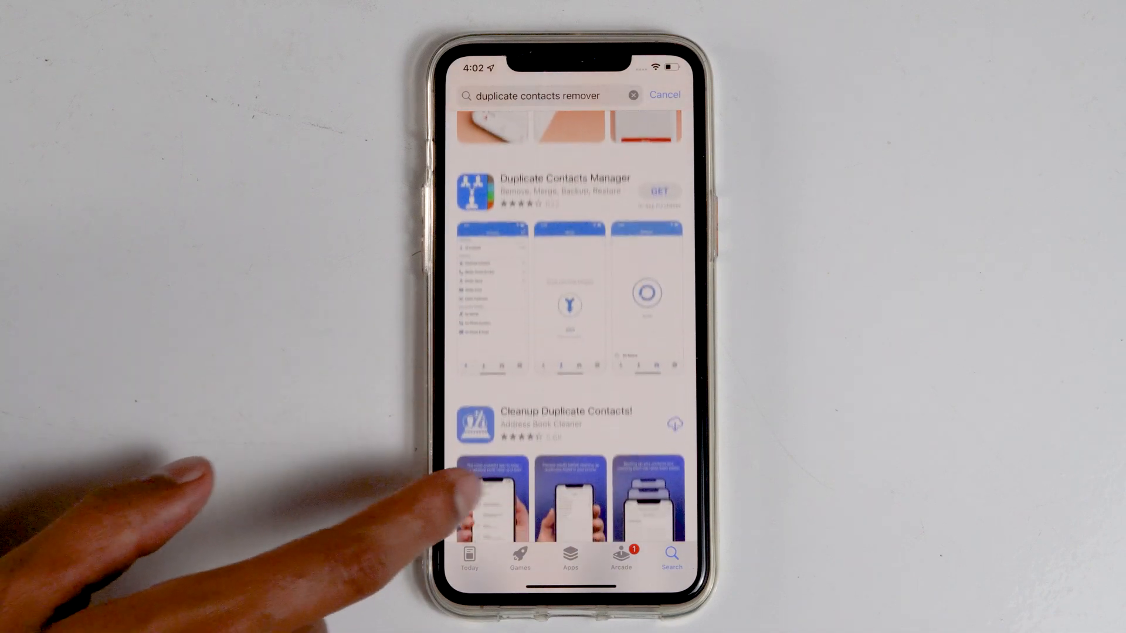
scroll("down", 3)
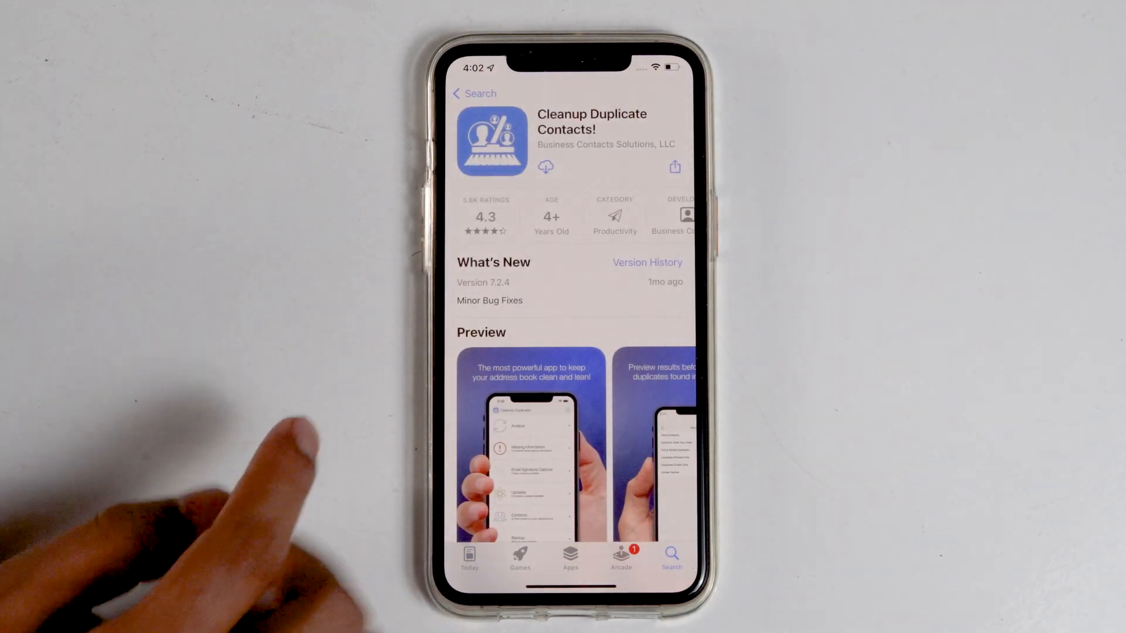
- Download and install Cleanup Duplicate Contacts!
left_click(547, 167)
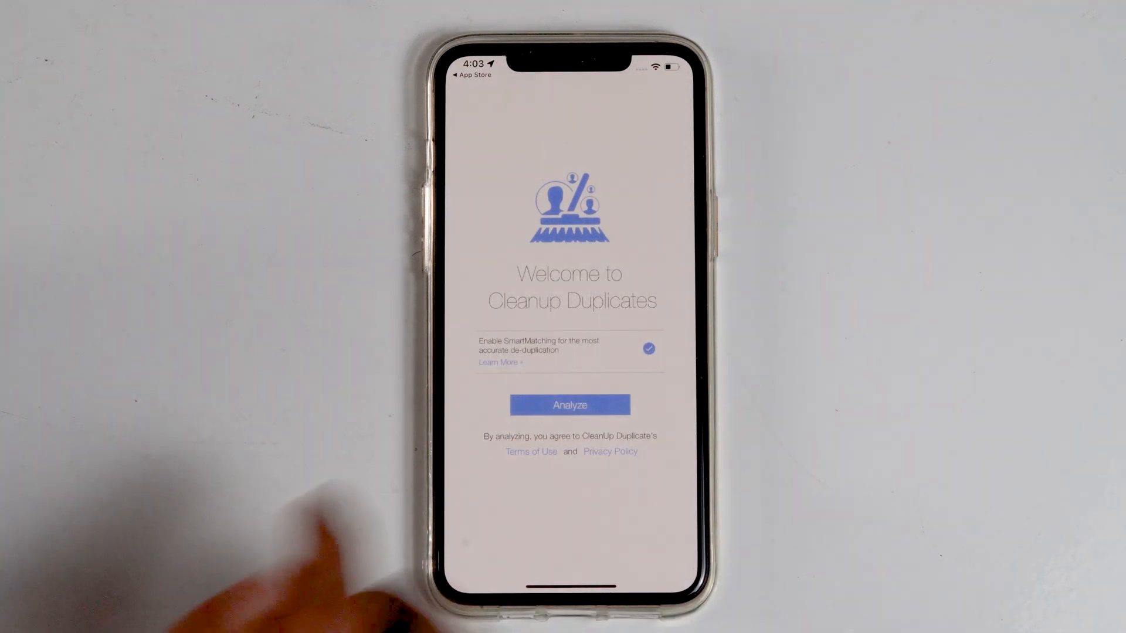
- Analyze the address book to list duplicate contact groups marked for merging
left_click(570, 404)
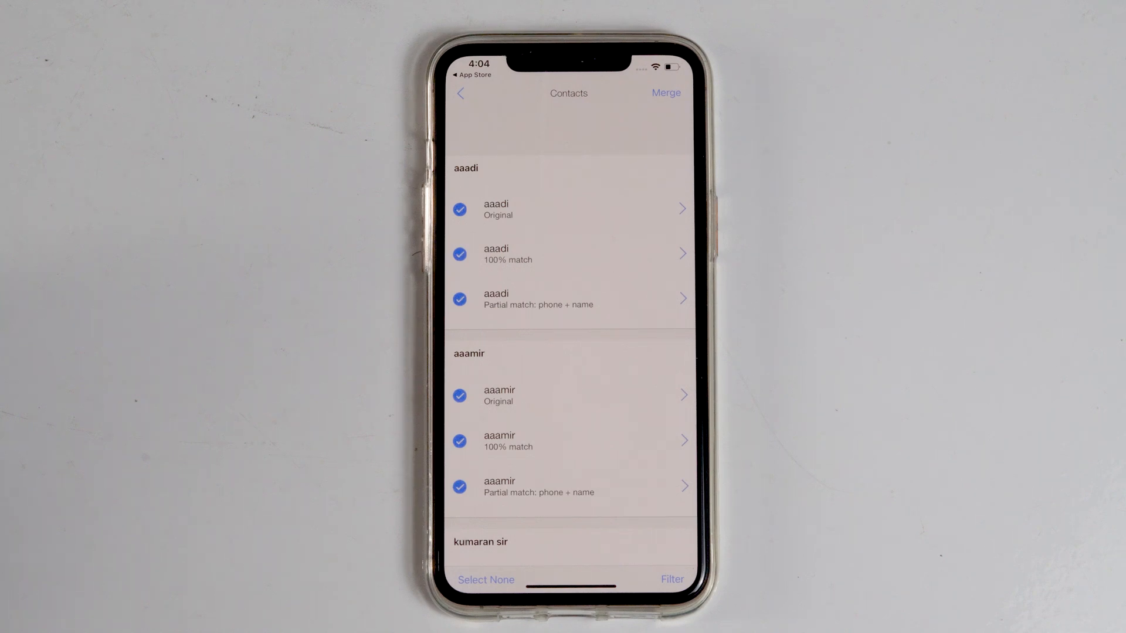
- Merge all marked duplicates and verify in Contacts that Aaadi and Aaamir appear once
left_click(666, 93)
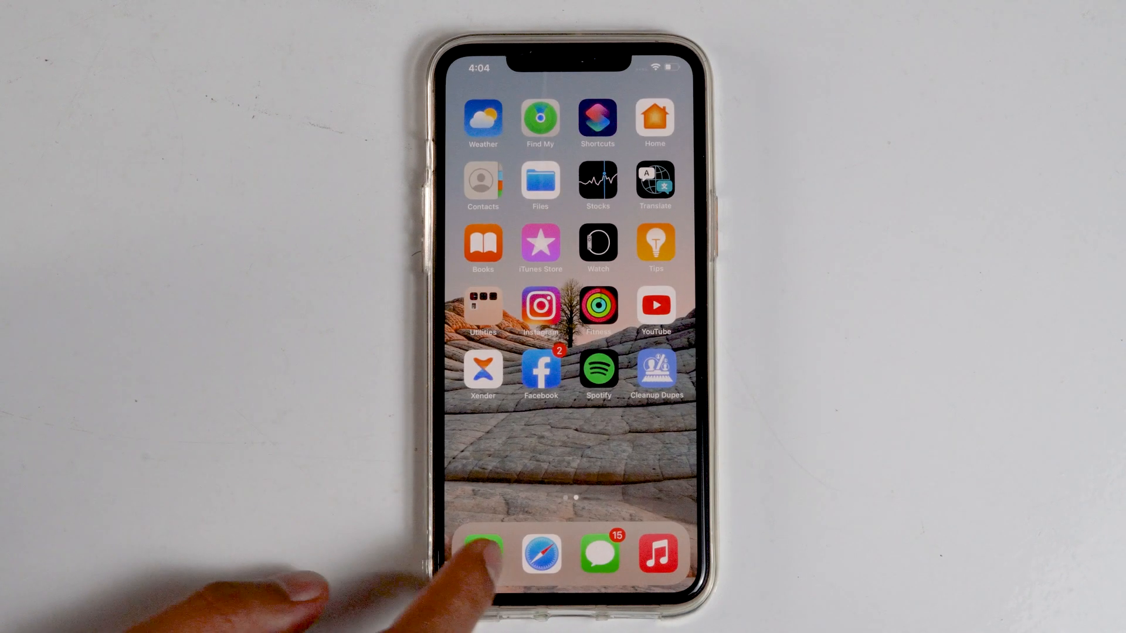
left_click(482, 552)
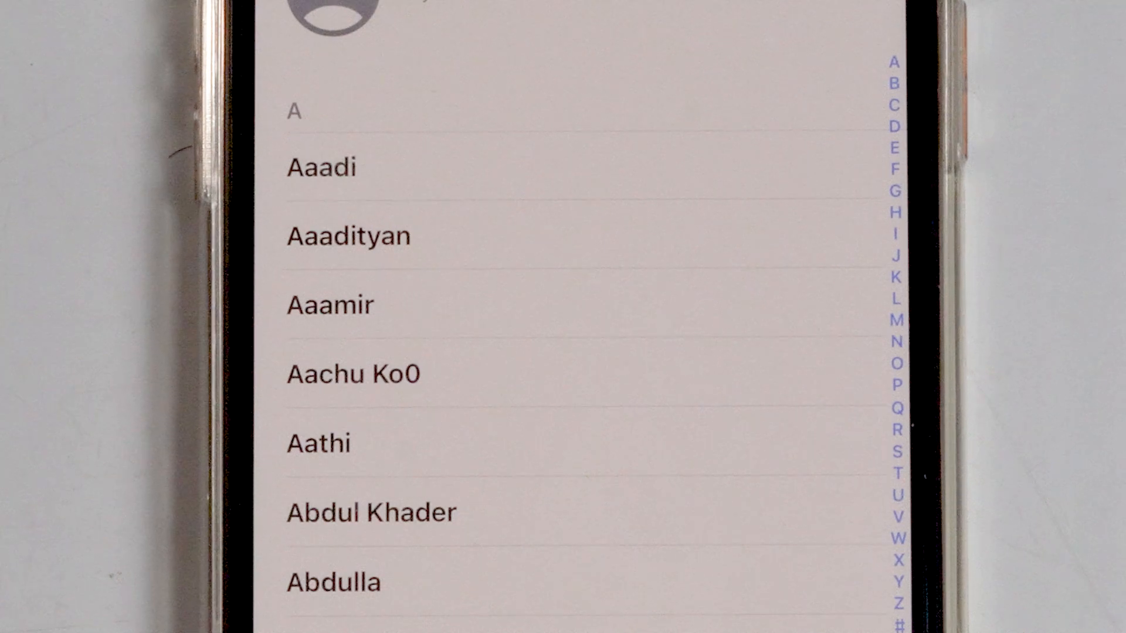